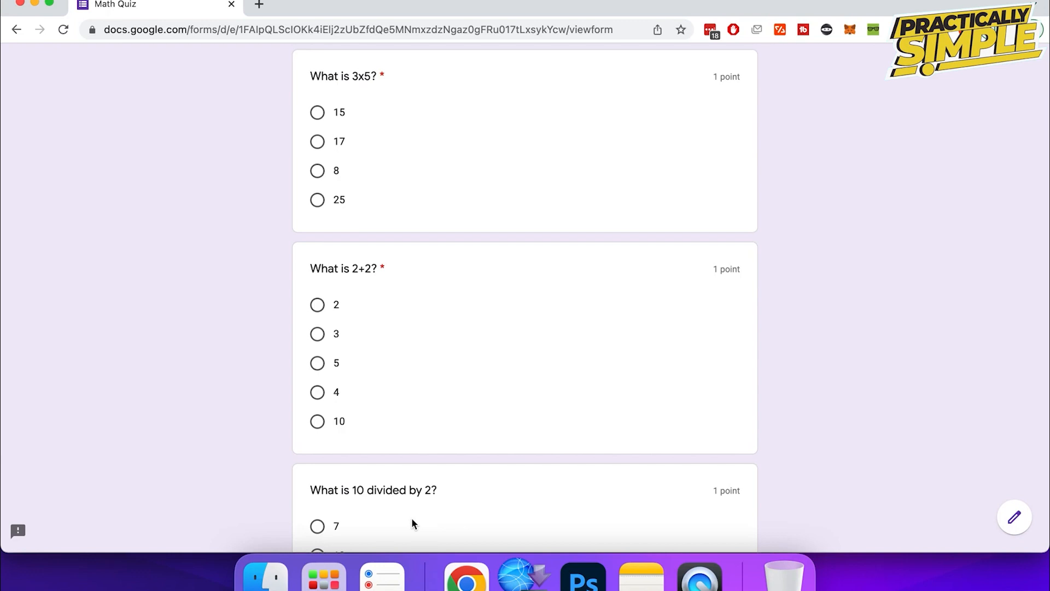
- Right-click an empty area of the Math Quiz page to show the browser context menu
right_click(751, 201)
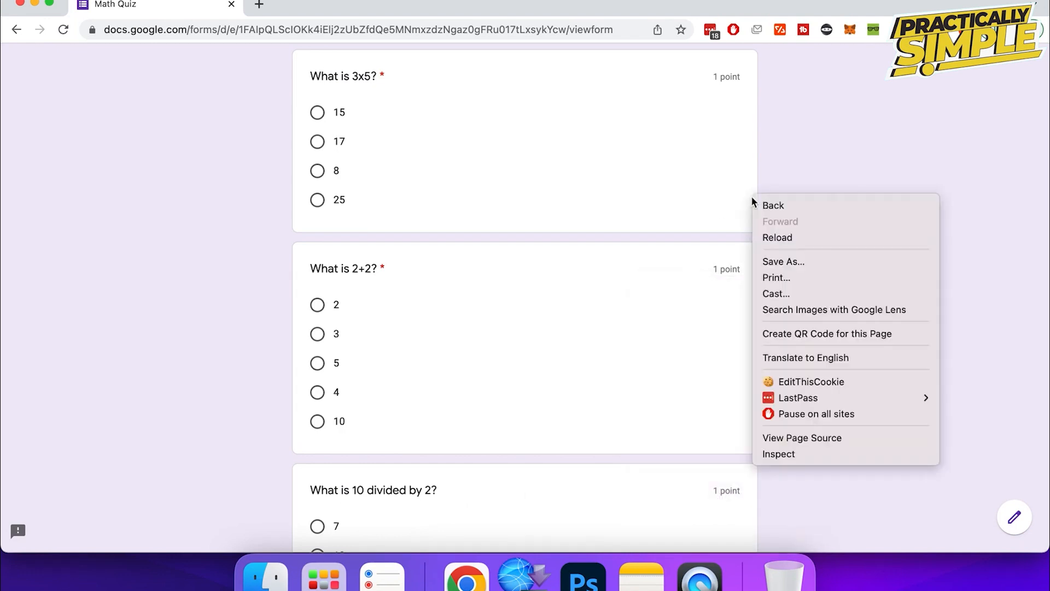
mouse_move(756, 239)
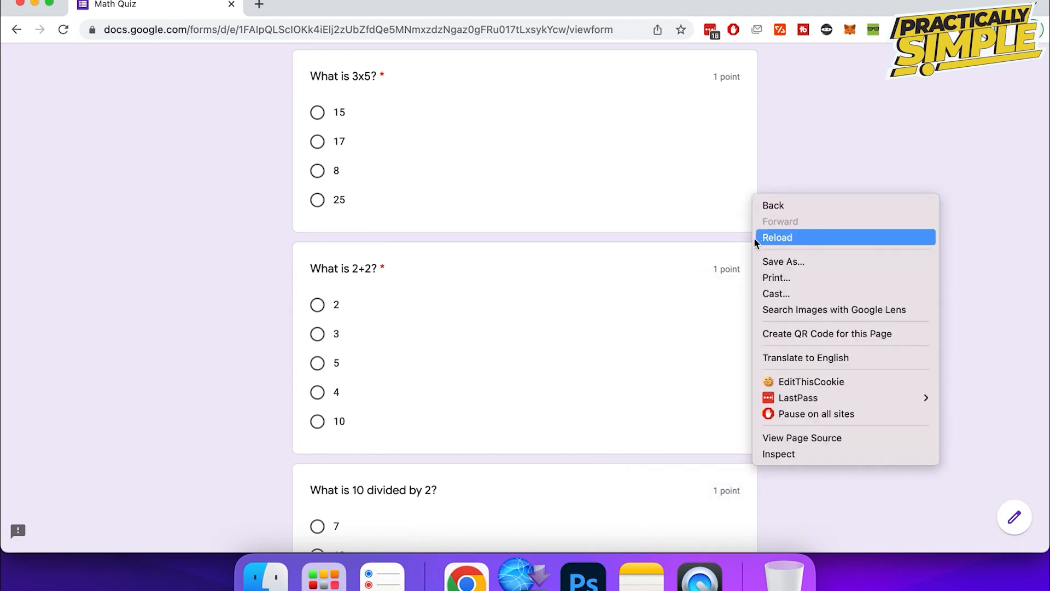
mouse_move(797, 444)
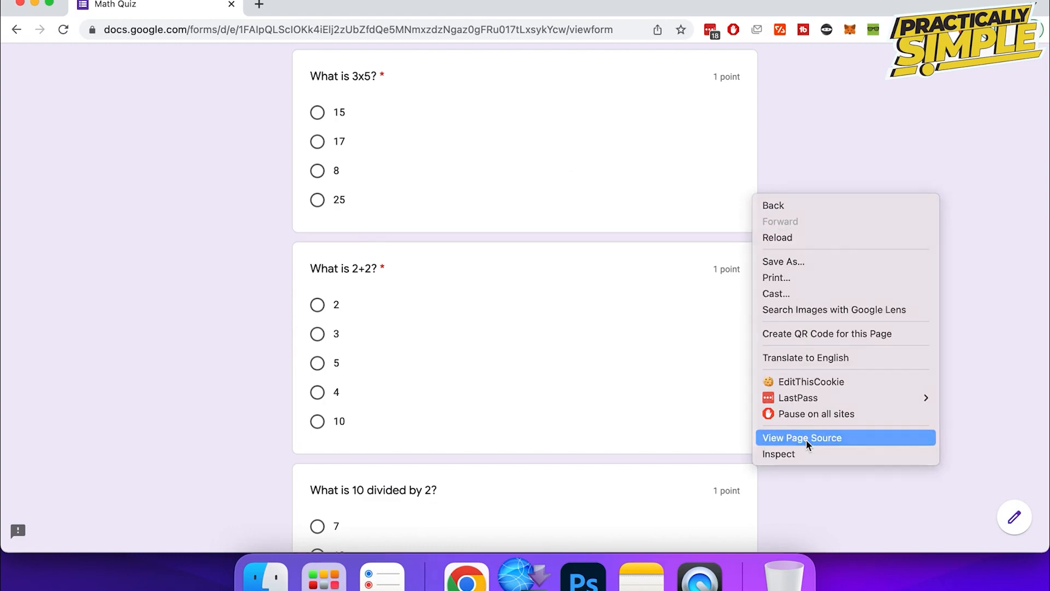
- View the page source and step through Find matches for 'what is 3x5'
left_click(801, 438)
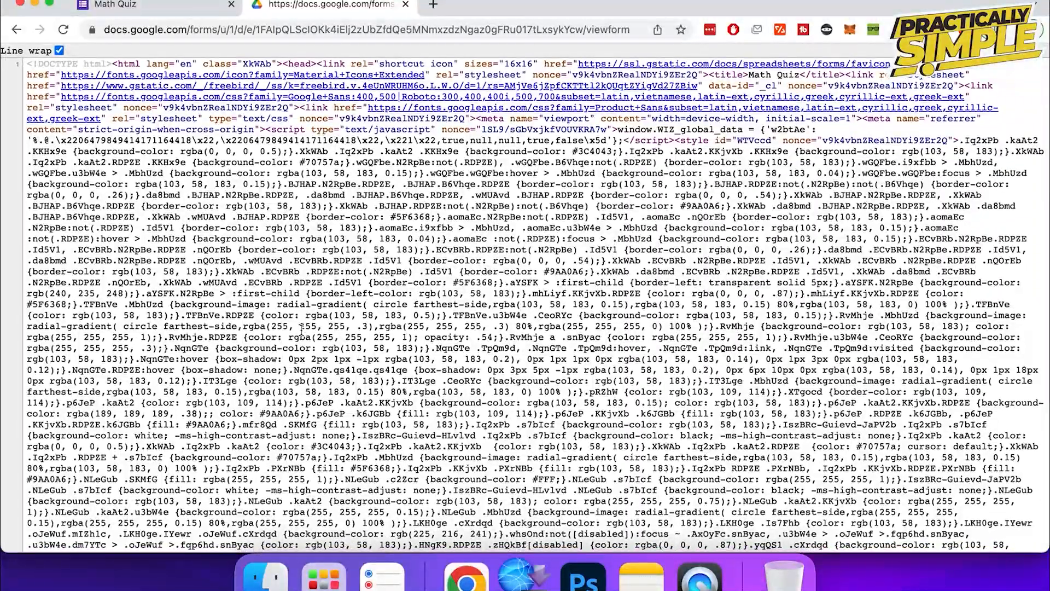
type("what is 3")
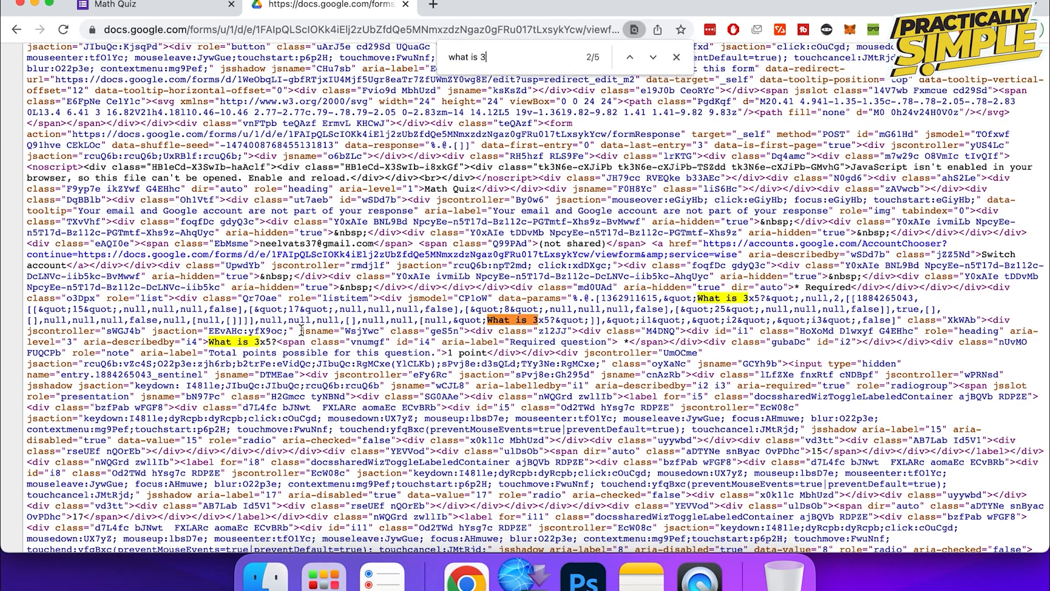
type("x5")
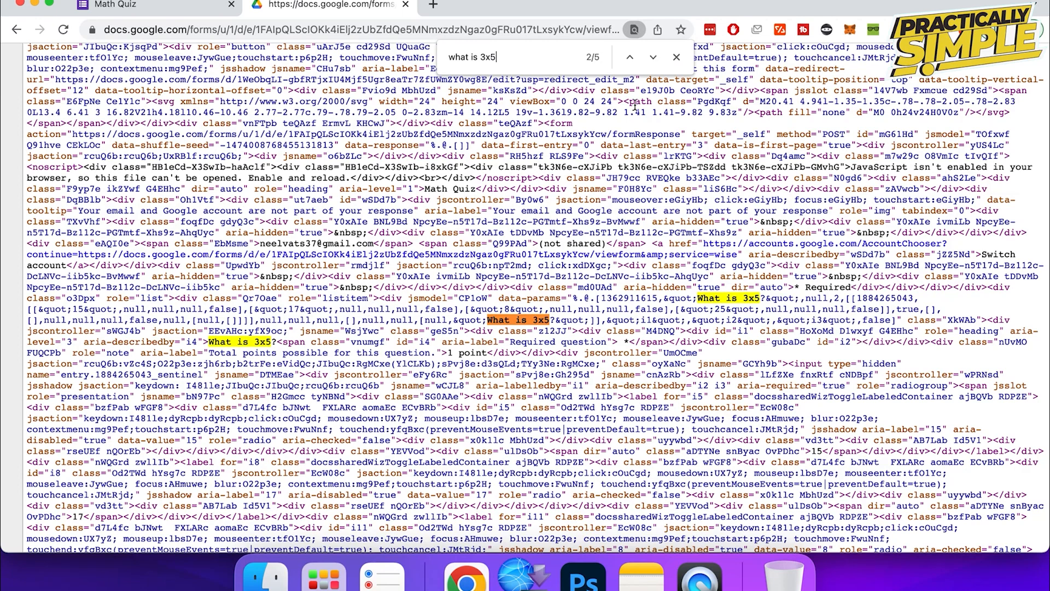
left_click(653, 57)
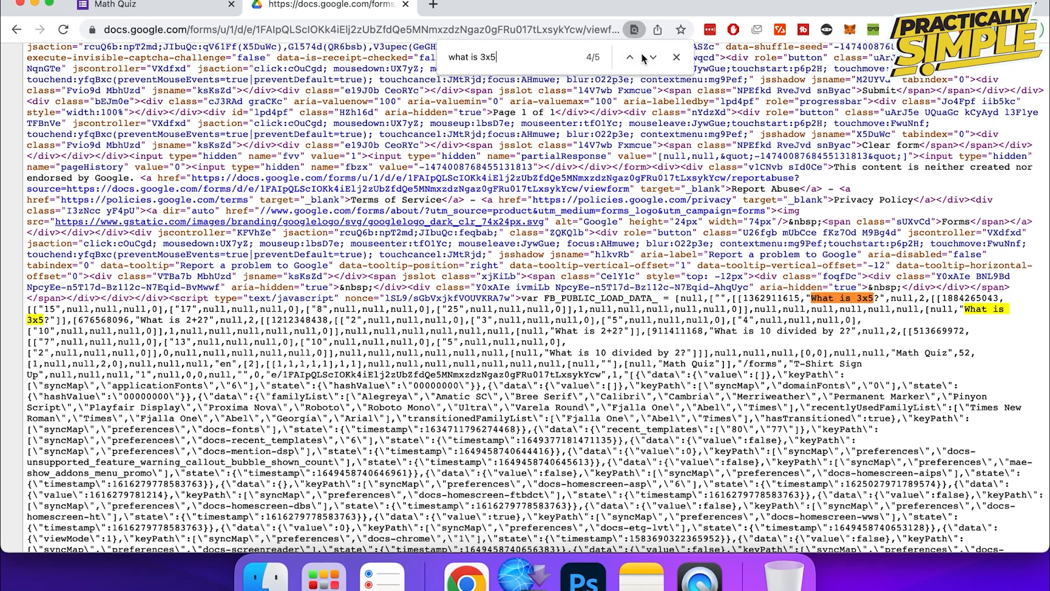
left_click(653, 57)
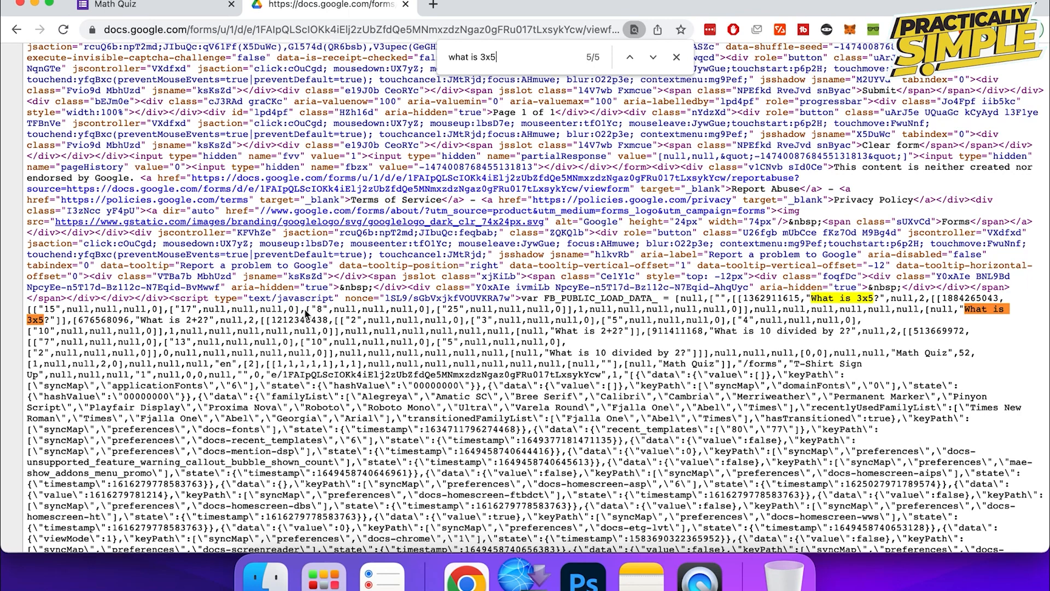
mouse_move(835, 307)
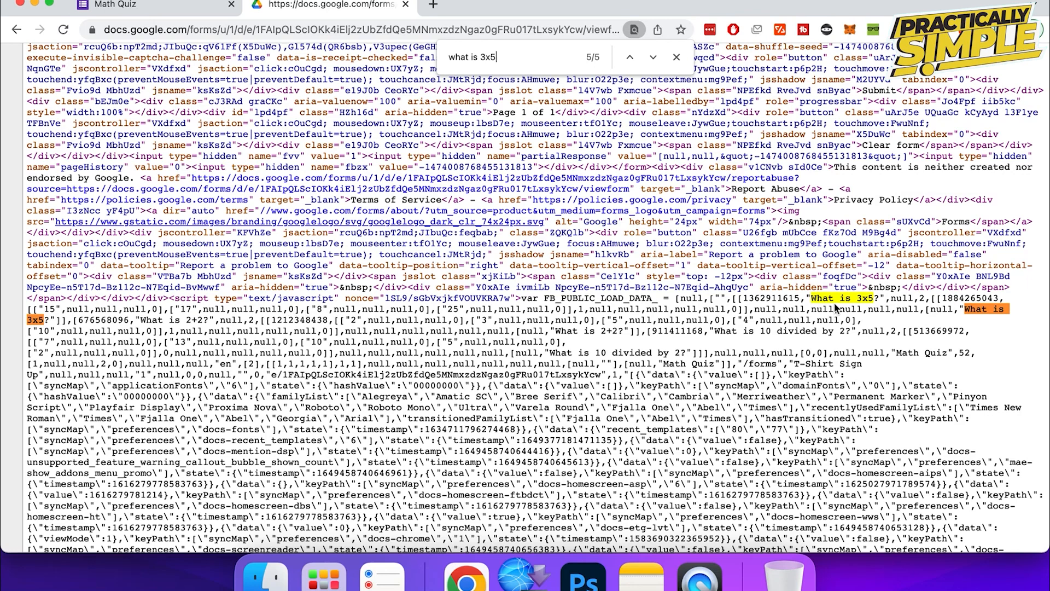
mouse_move(921, 311)
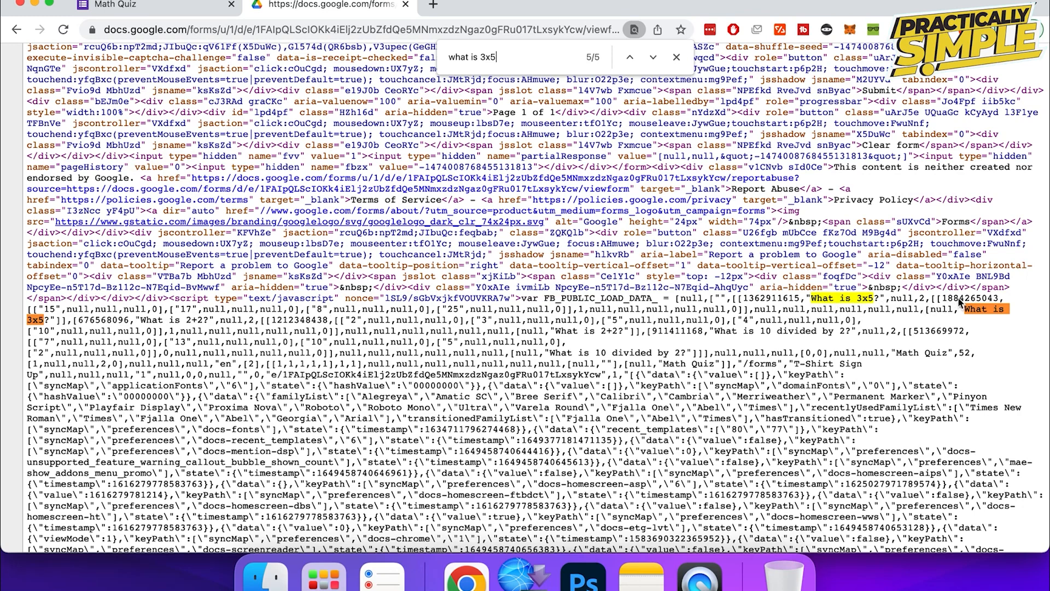
mouse_move(880, 320)
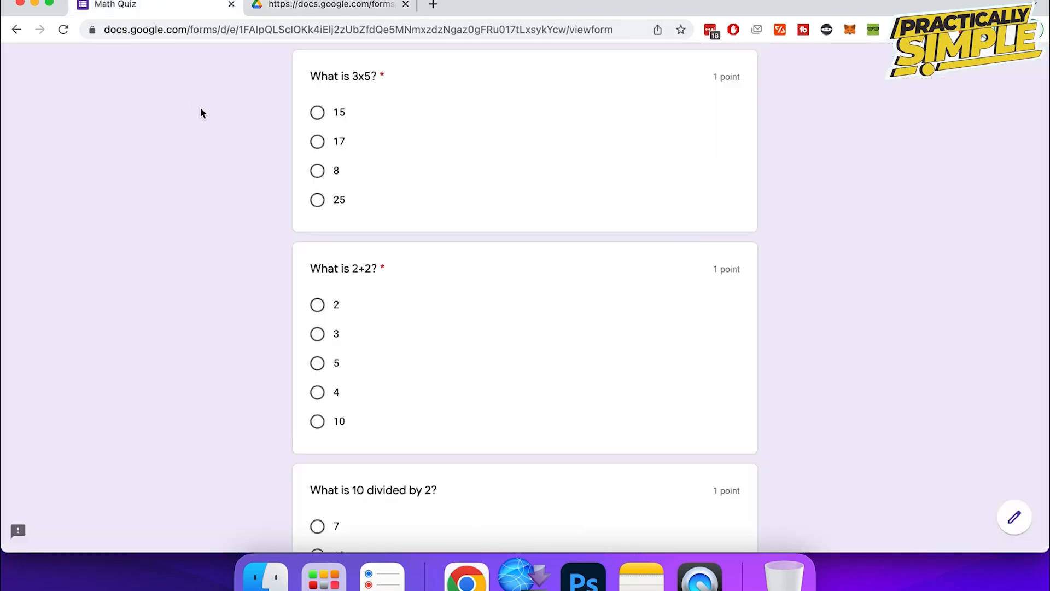
- Select 15 for 'What is 3x5?' and scroll to the next question
left_click(316, 111)
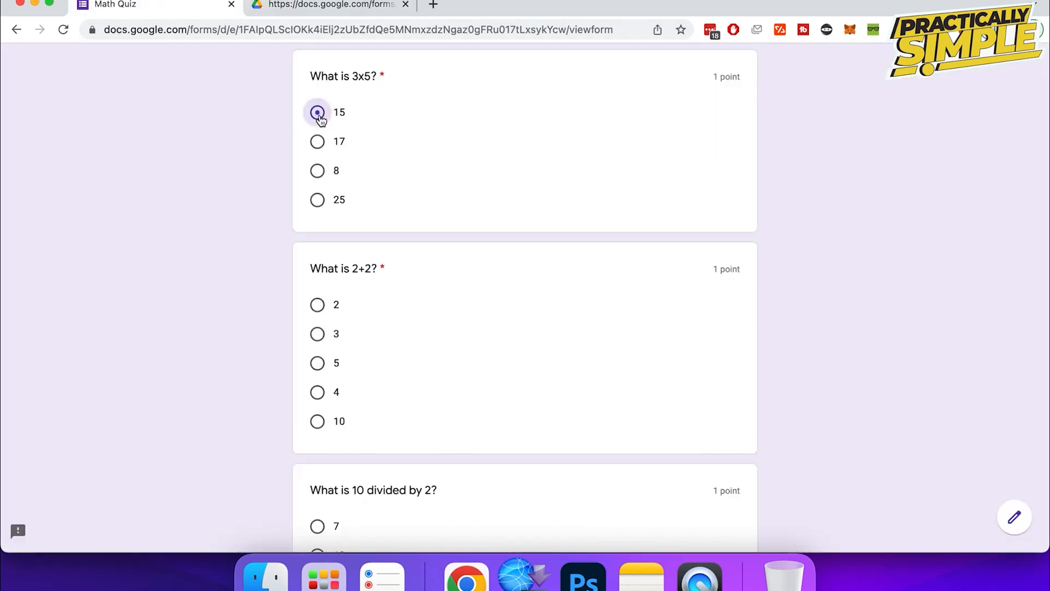
scroll("down", 3)
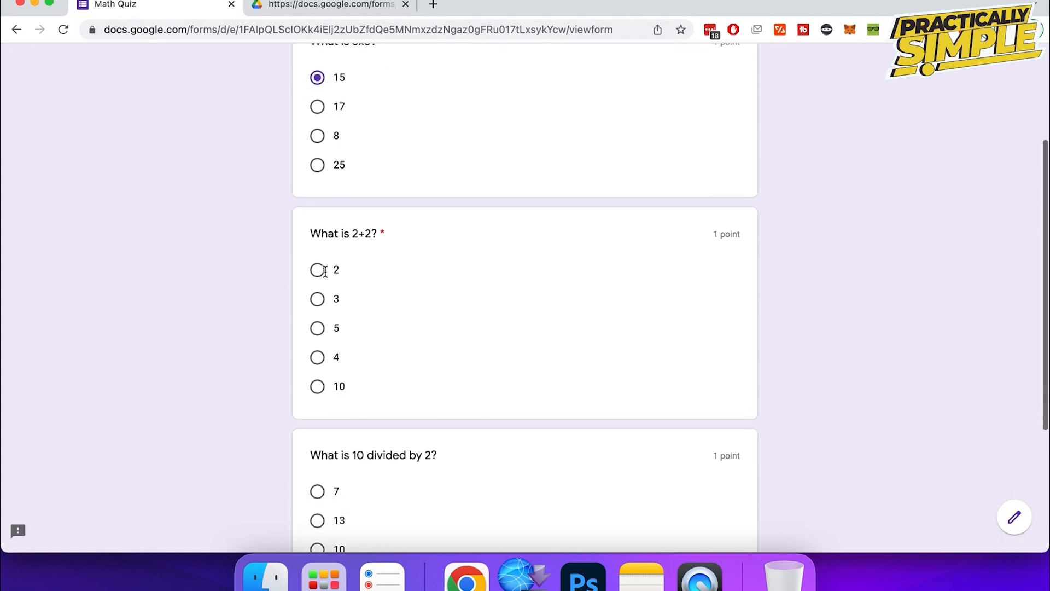
scroll("down", 3)
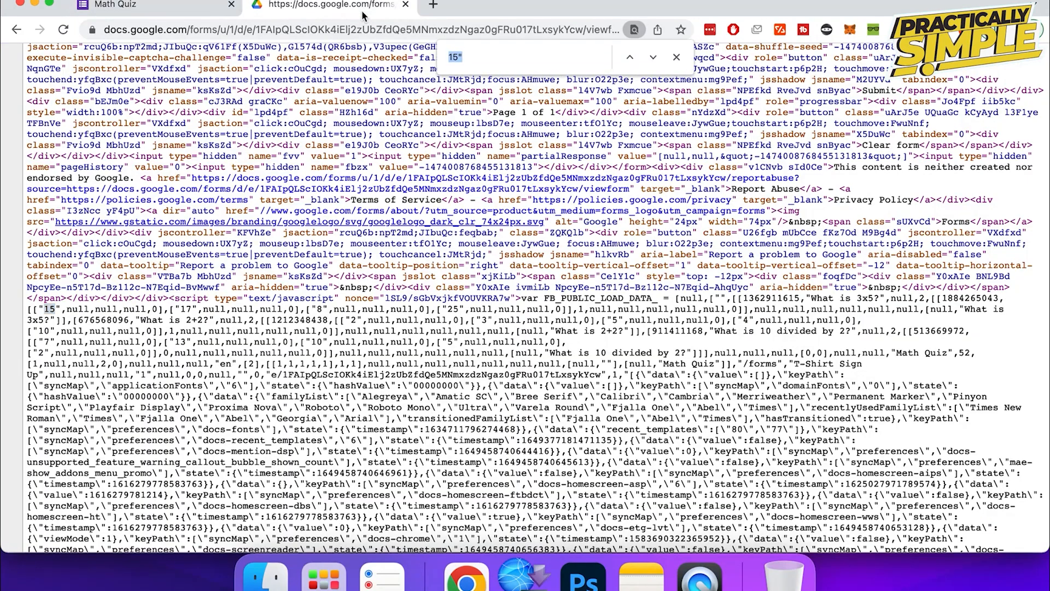
- Search the page source for 'what is' to find the next question's entry
type("what is")
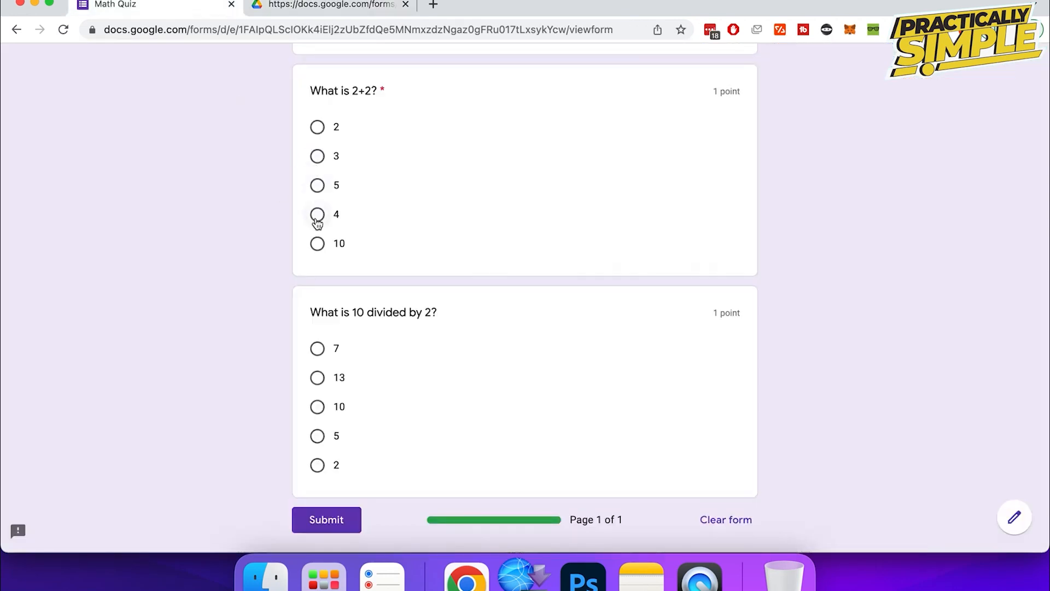
- Select 4 for 'What is 2+2?'
left_click(316, 215)
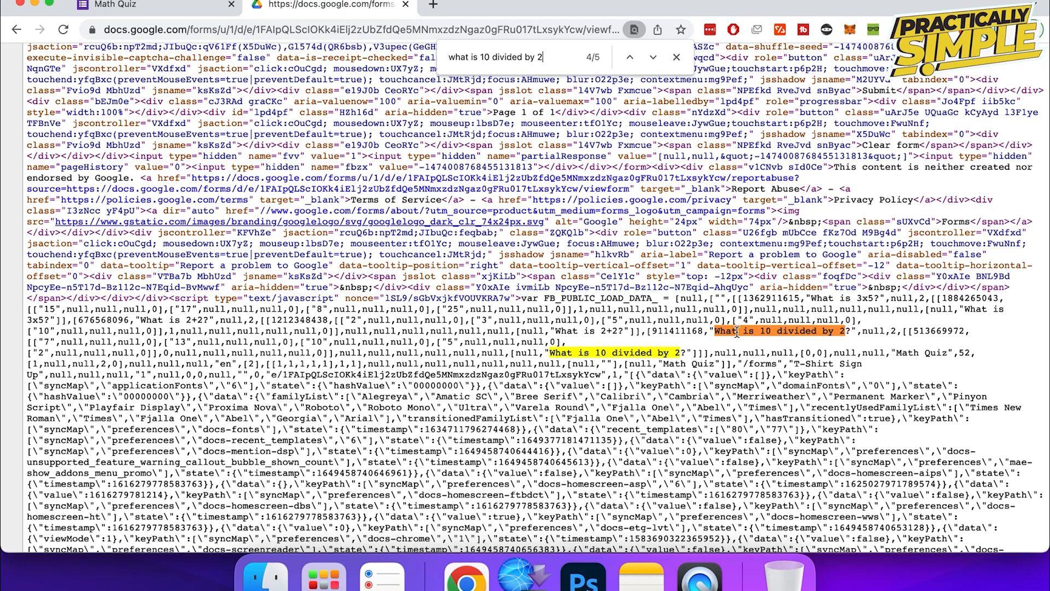
mouse_move(650, 352)
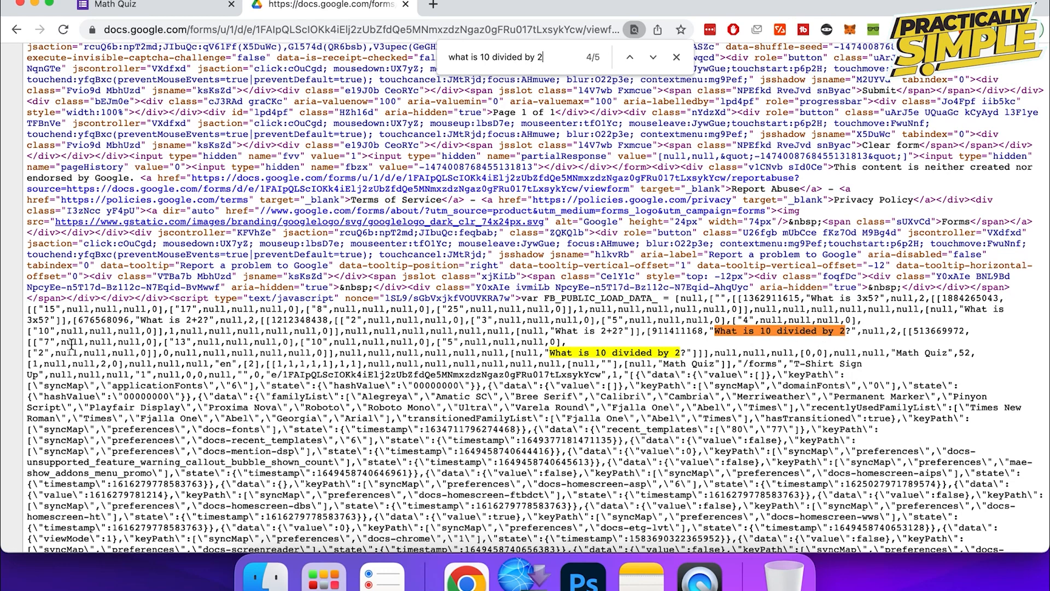
mouse_move(377, 343)
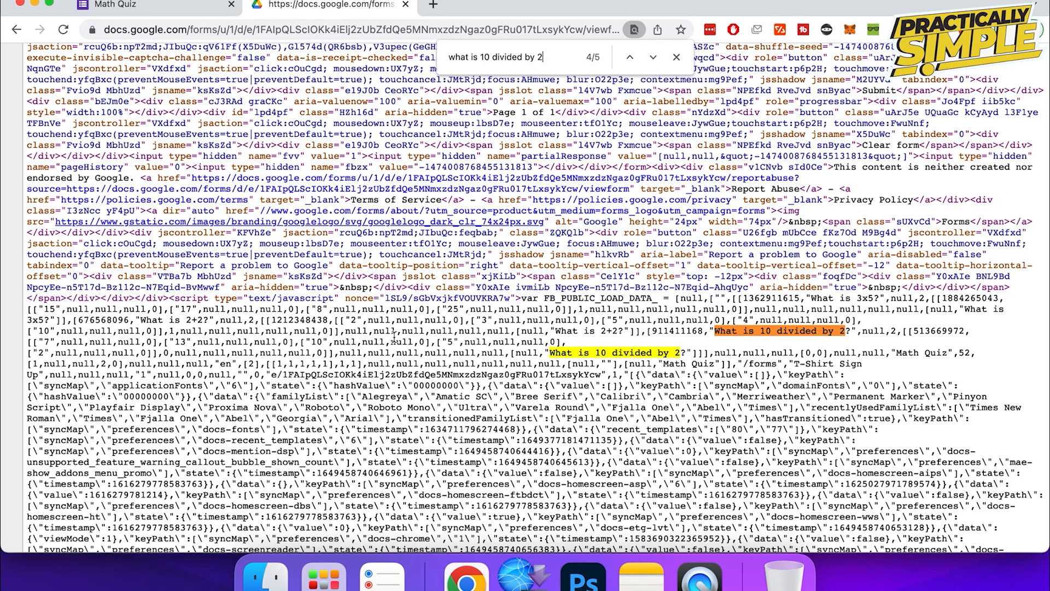
- Step to the next Find match for 'what is 10 divided by 2' in the page source
left_click(676, 57)
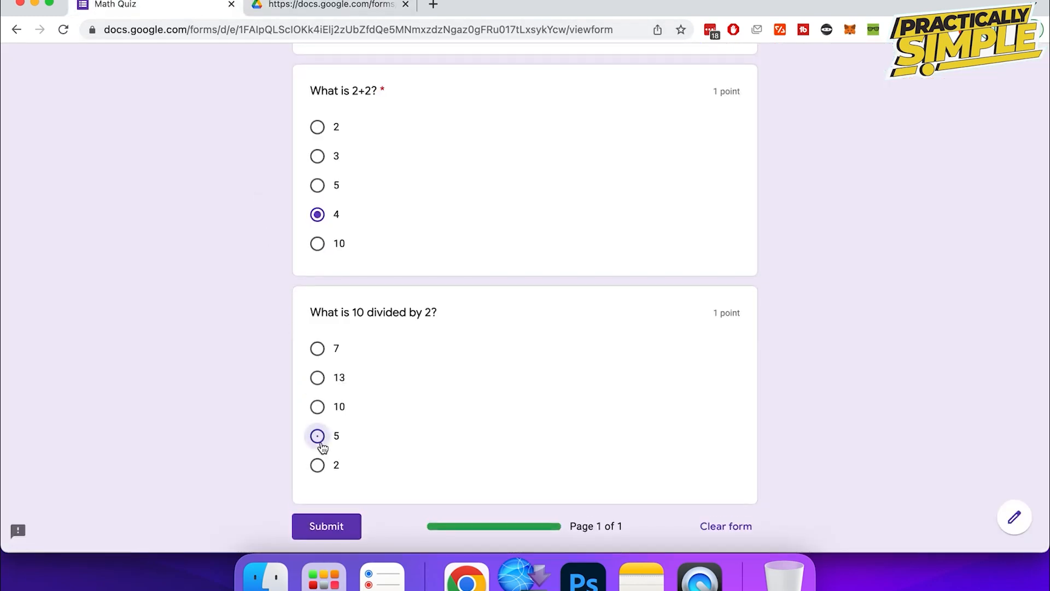
- Select 5 for 'What is 10 divided by 2?' and submit the quiz
left_click(316, 436)
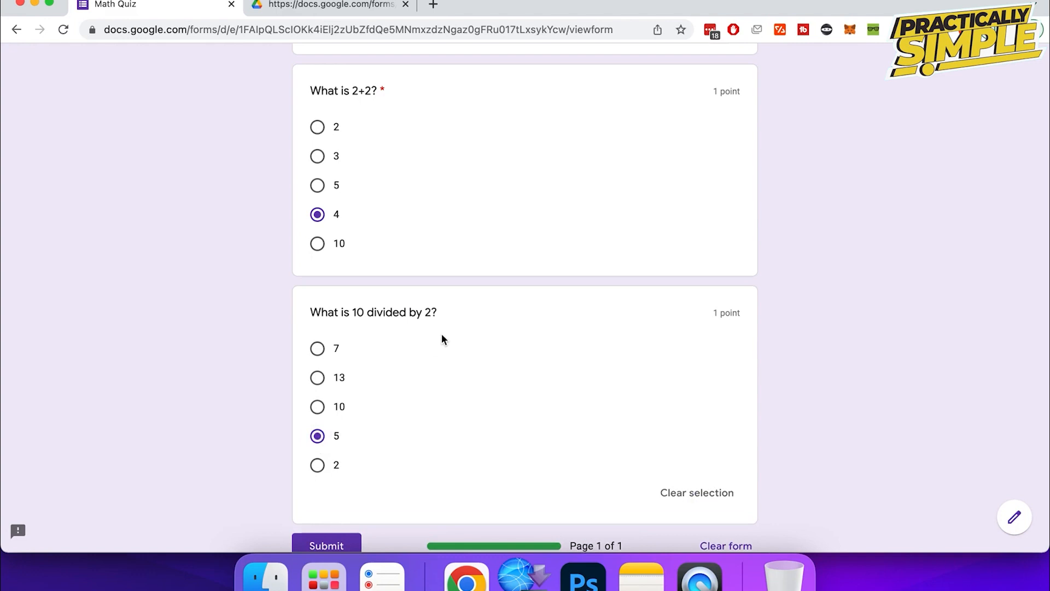
scroll("down", 3)
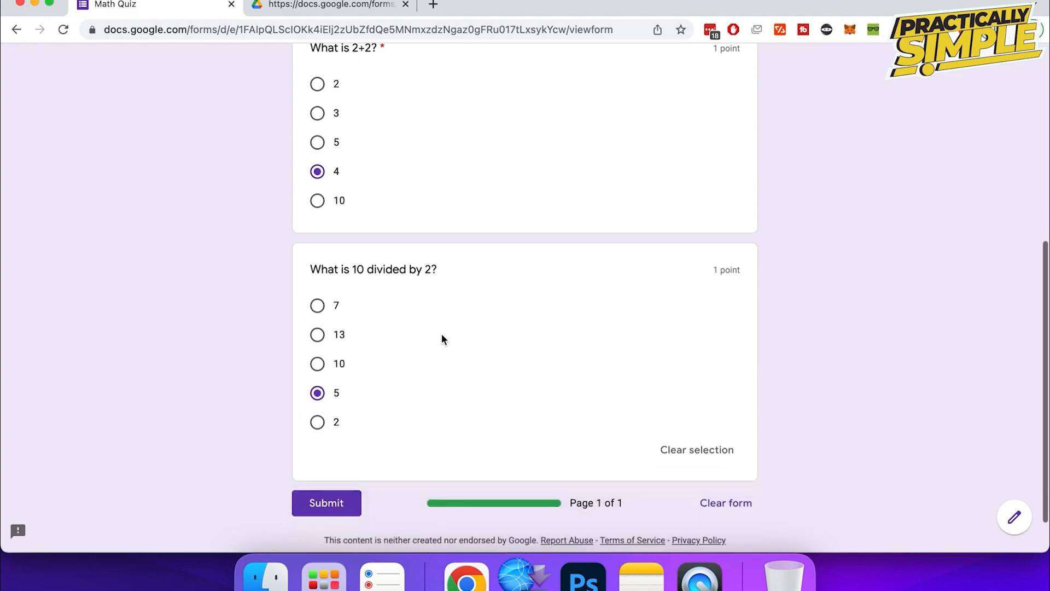
left_click(326, 503)
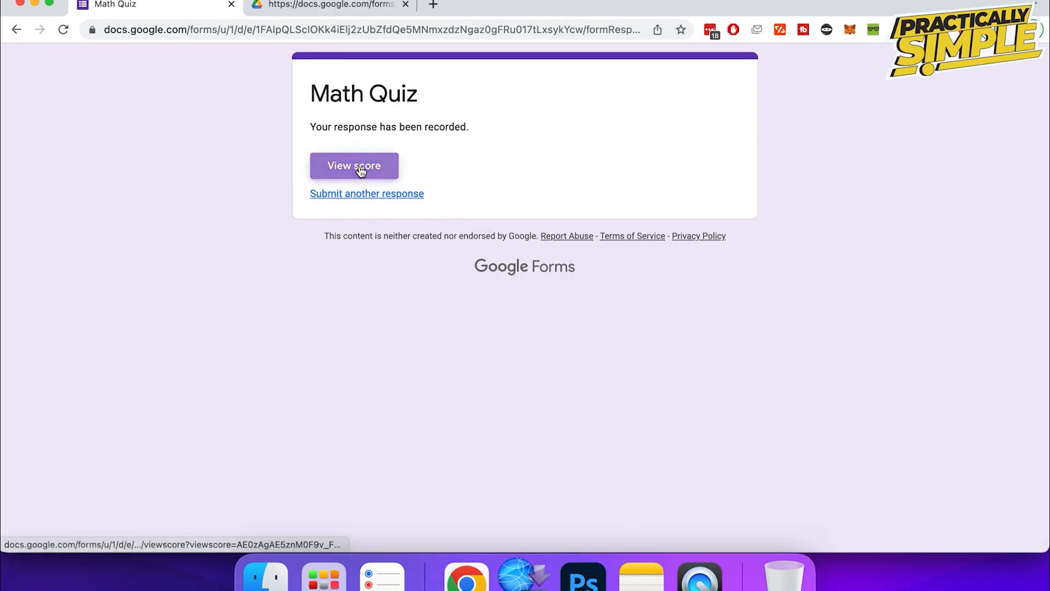
- View the score page showing 3/3 with 15, 4 and 5 marked correct
left_click(354, 166)
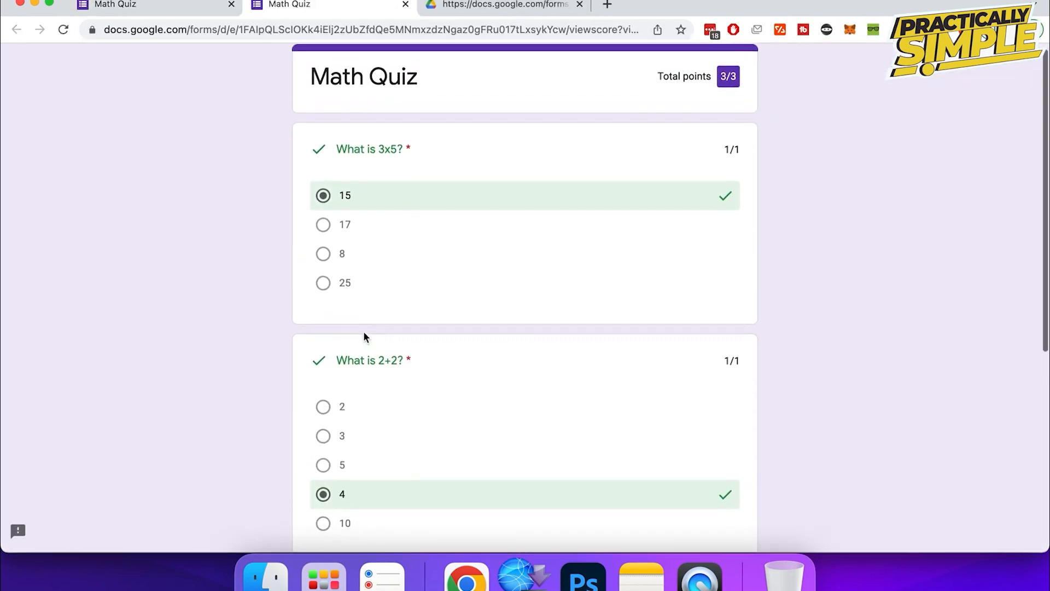
scroll("down", 3)
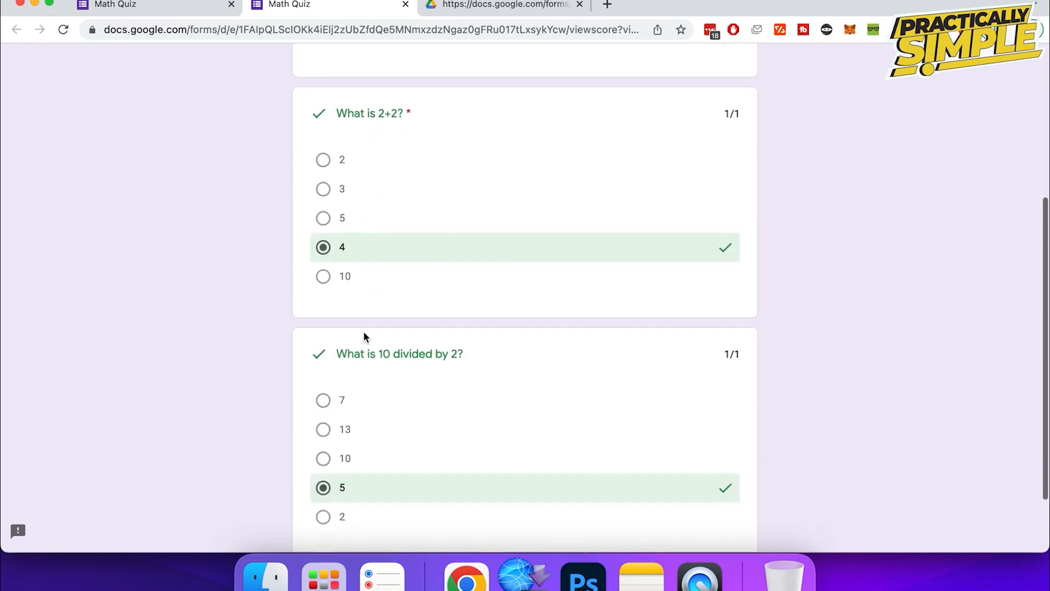
scroll("up", 3)
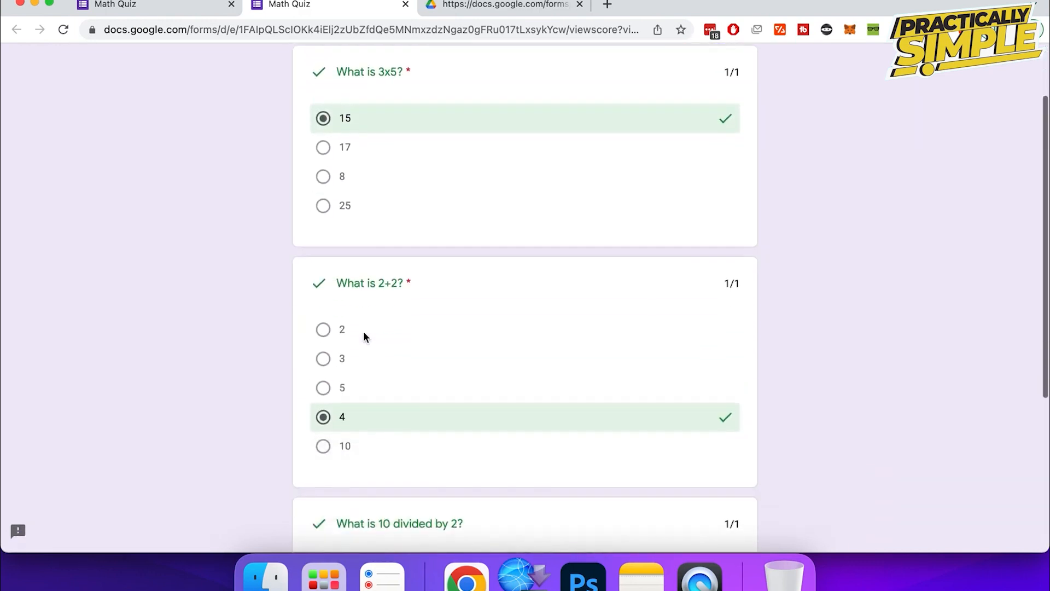
scroll("down", 3)
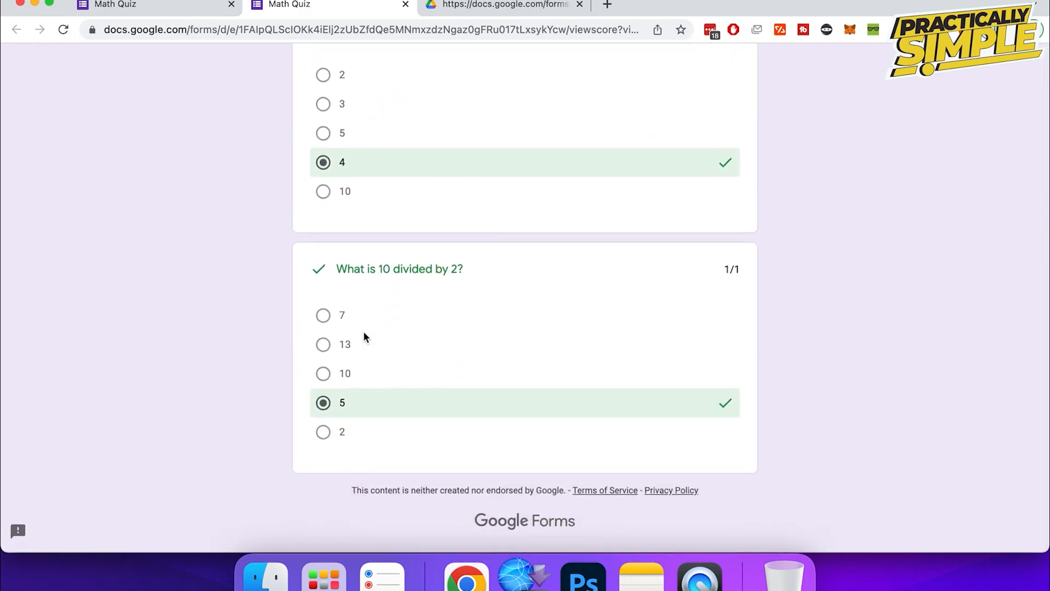
mouse_move(497, 496)
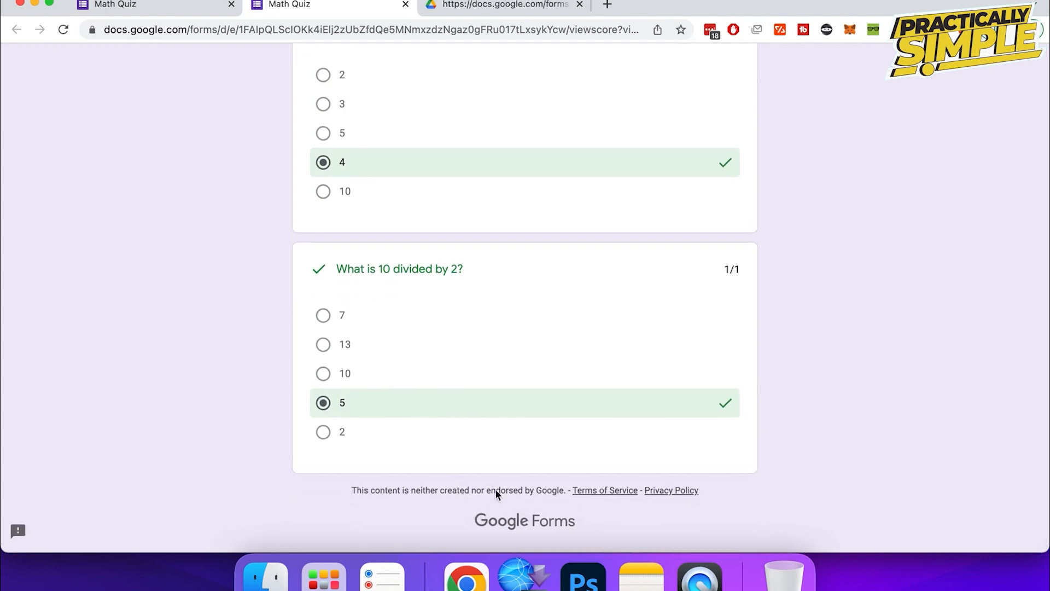
mouse_move(566, 320)
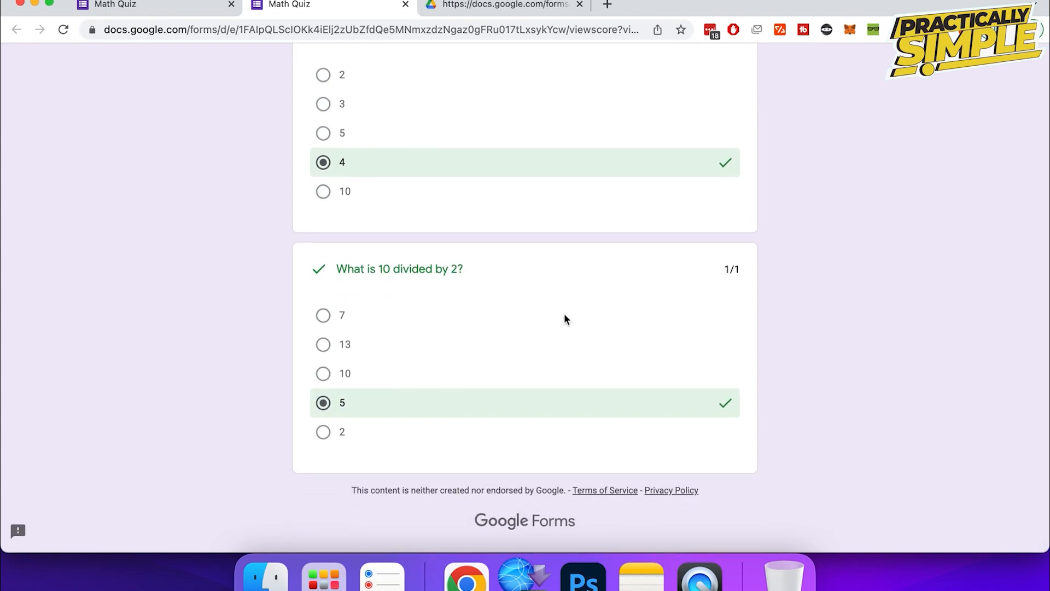